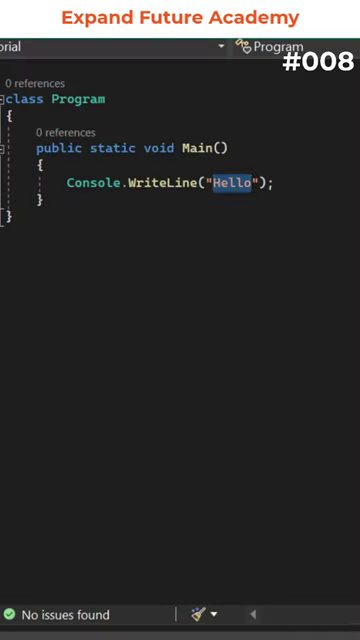
Step: Change the printed message to "Enter a number" and add a Console.ReadLine() call below it
text(Enter a number)
text(C)
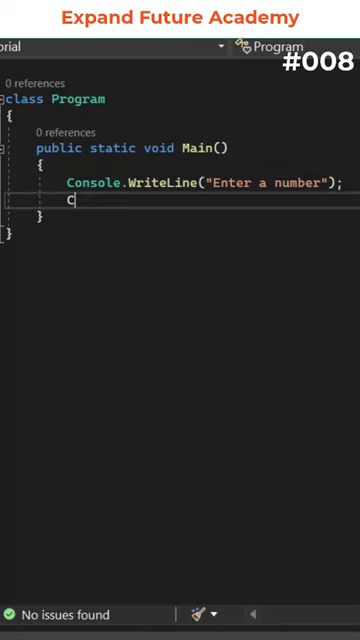
text(onsole.ReadLine();)
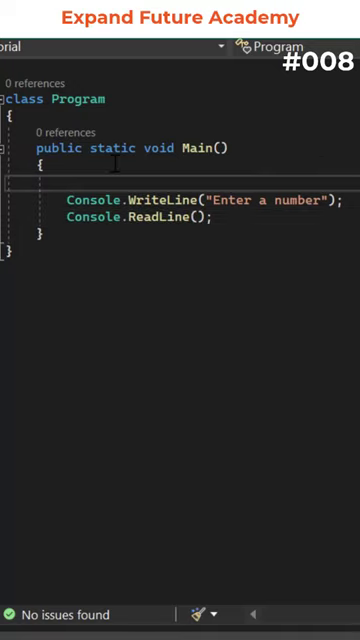
Step: Declare int number from Convert.ToInt32(Console.ReadLine()), print number with WriteLine, run and enter 6
text(int number;)
click(180, 216)
text(number = Convert.ToInt32()
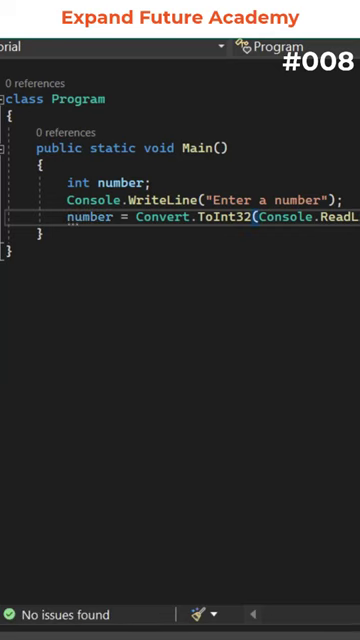
text(Console.WriteLine(n)
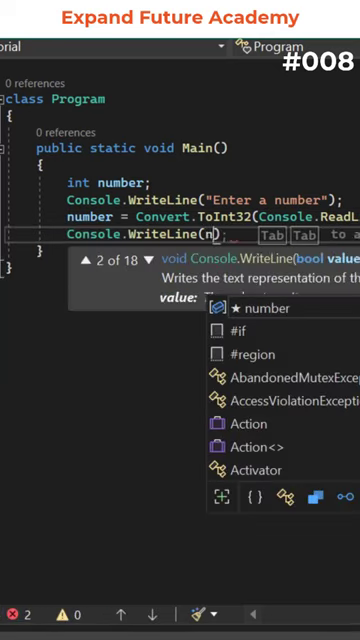
key(Tab)
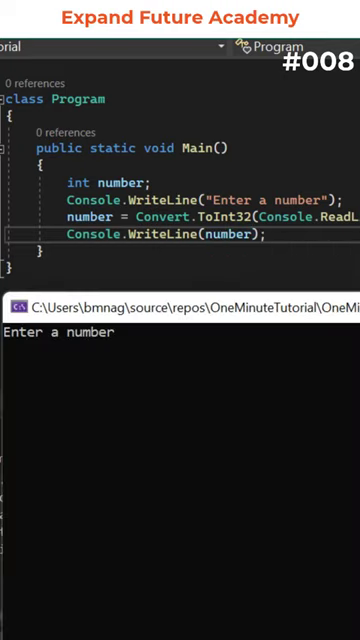
text(6)
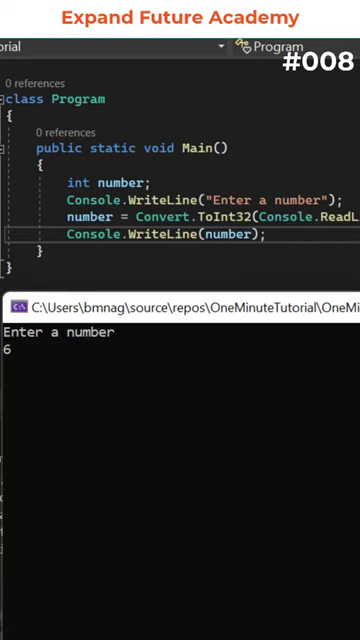